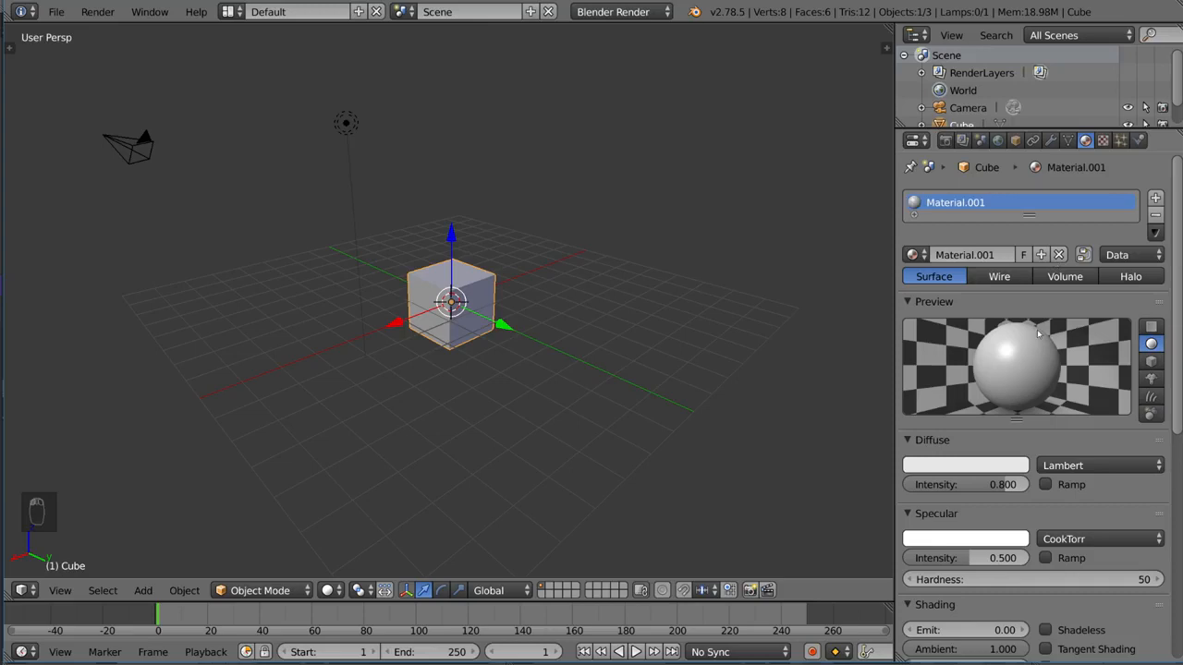
Switch the render engine to Cycles and enable Use Nodes on the cube's Material.001
left_click(619, 11)
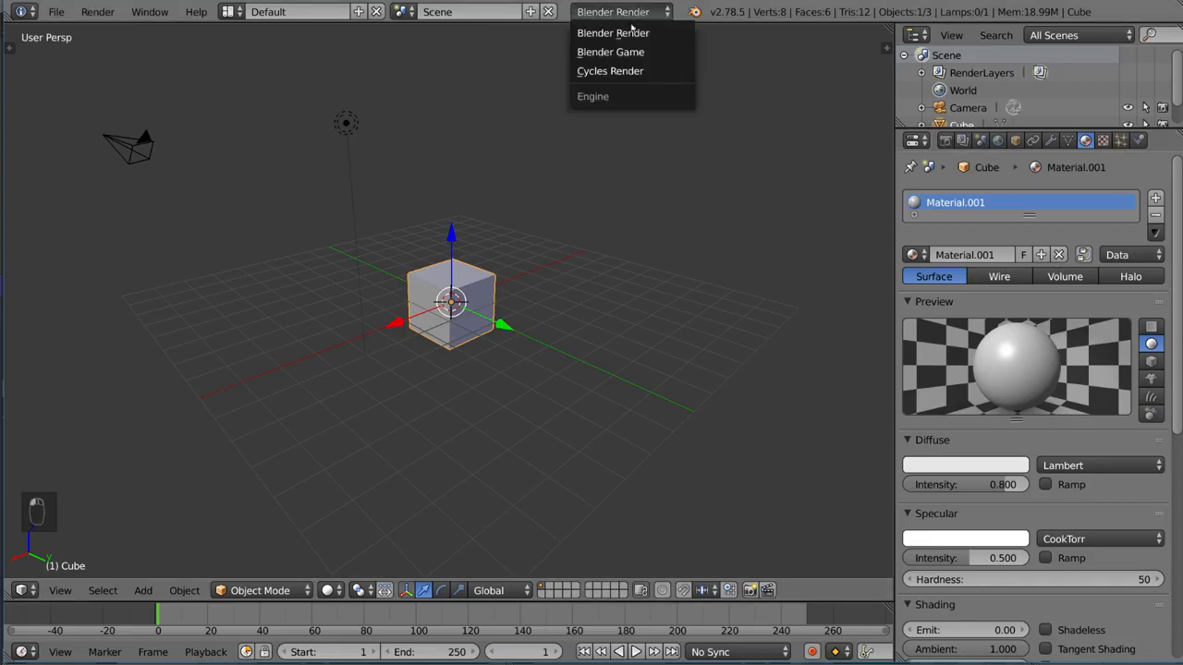
left_click(609, 70)
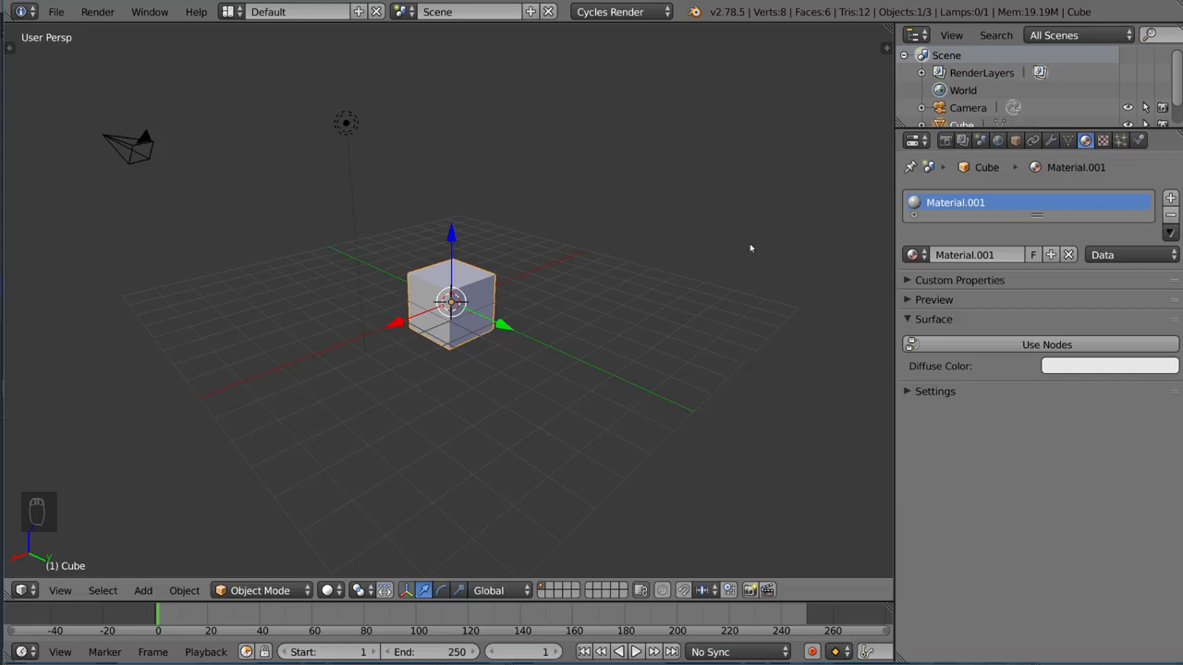
mouse_move(1049, 336)
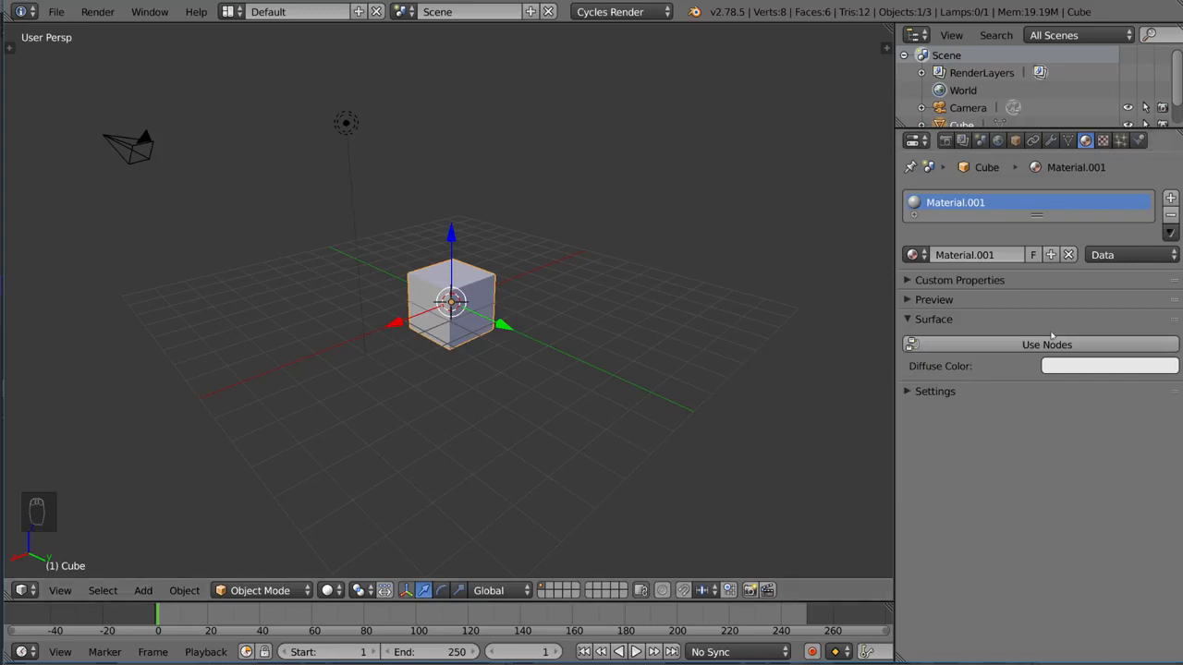
left_click(933, 299)
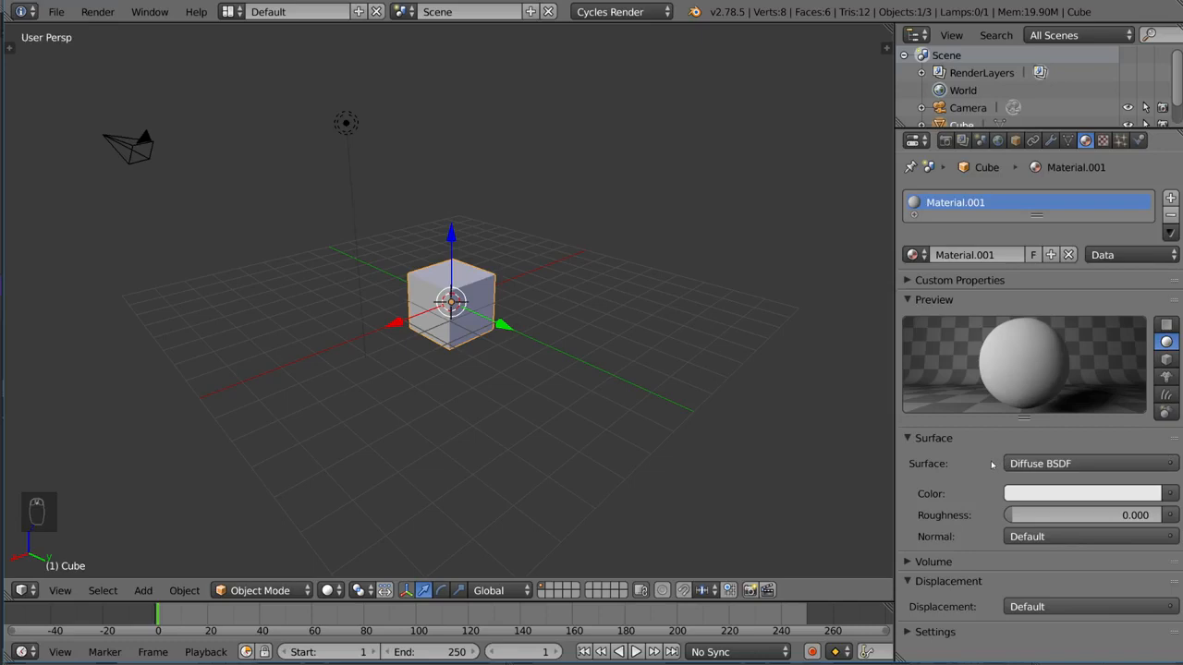
Set Material.001's surface shader to Glass BSDF (Beckmann, IOR 1.450), after trying Glossy BSDF
left_click(1090, 462)
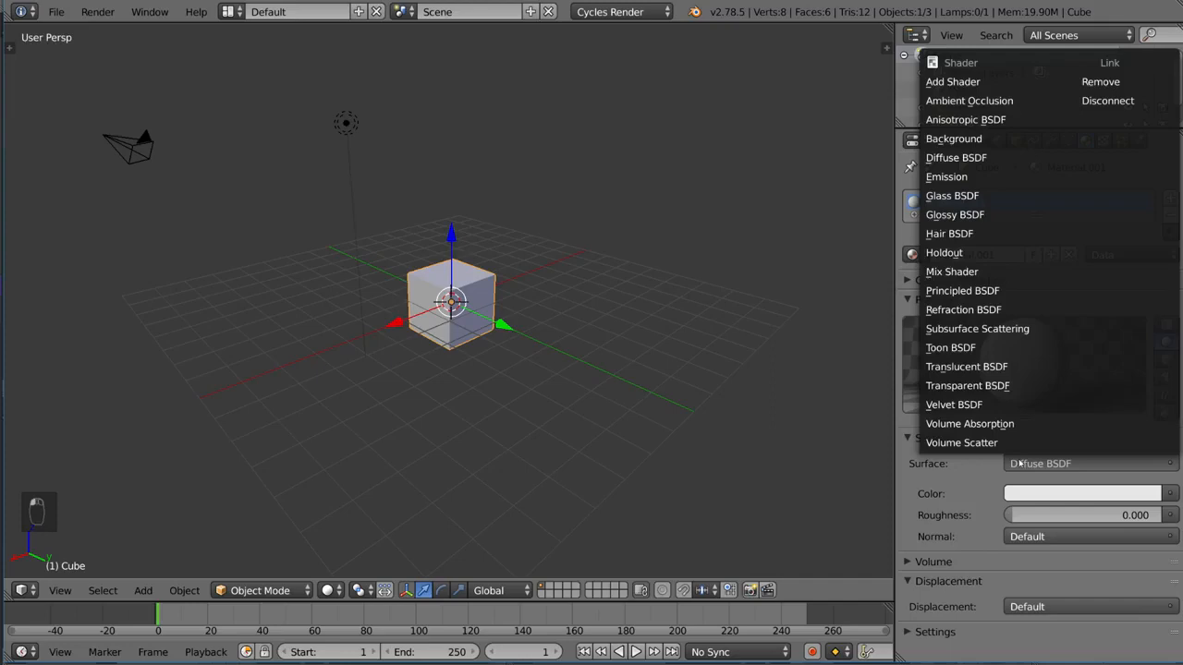
mouse_move(952, 269)
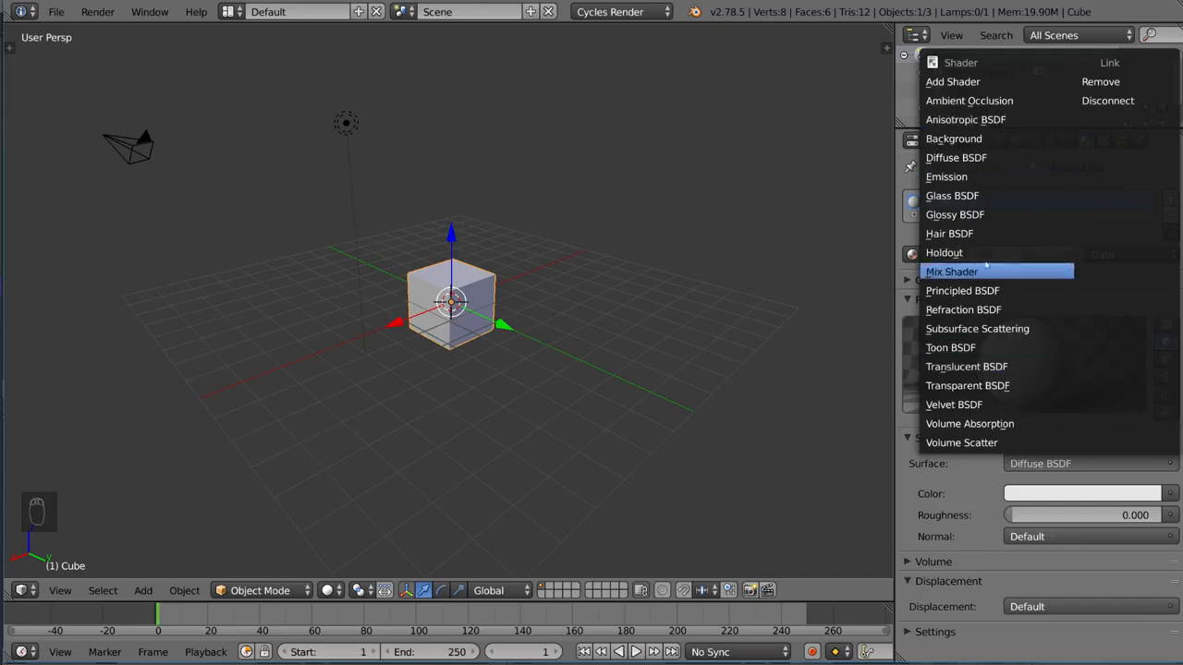
mouse_move(953, 403)
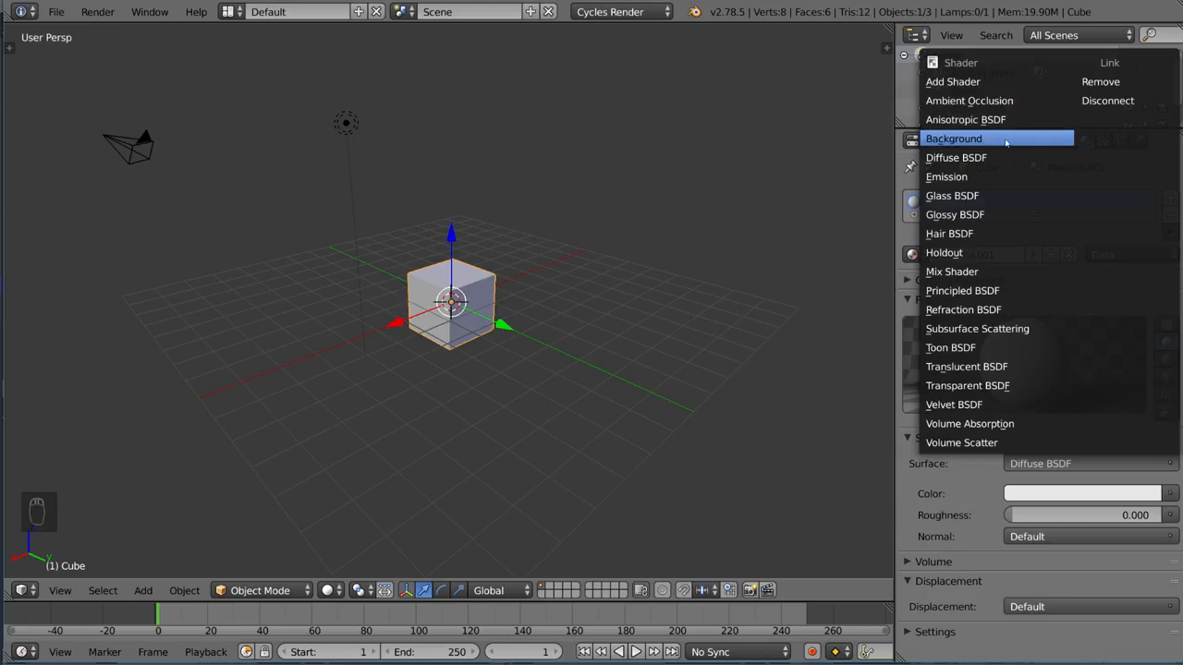
mouse_move(965, 119)
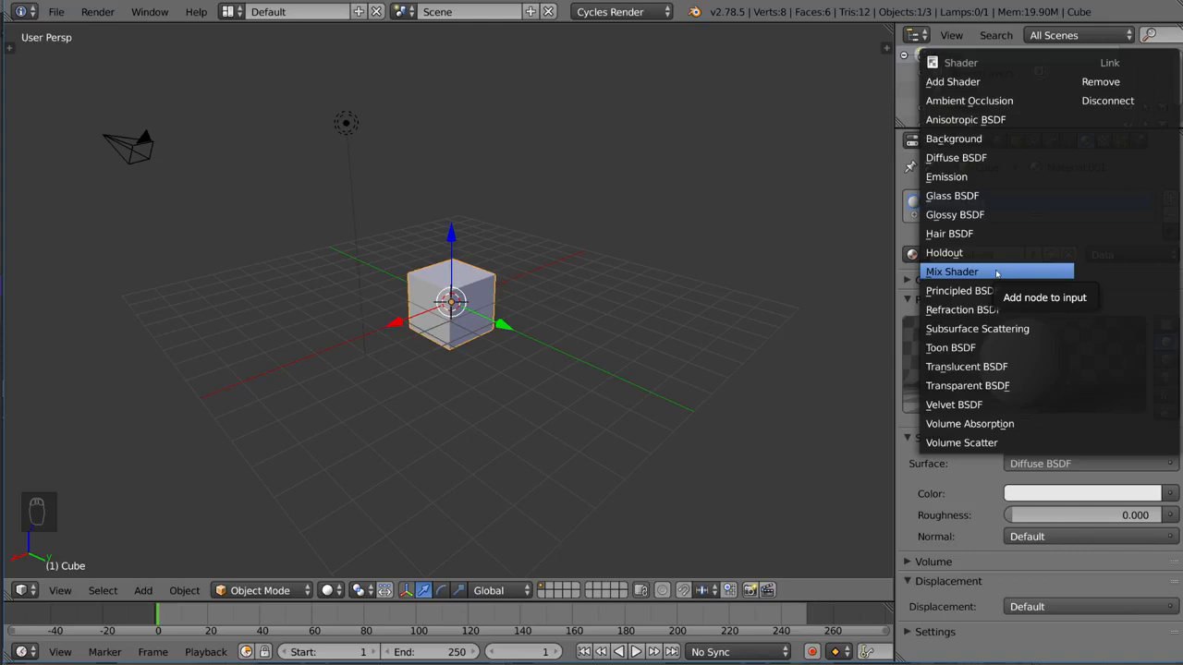
mouse_move(969, 347)
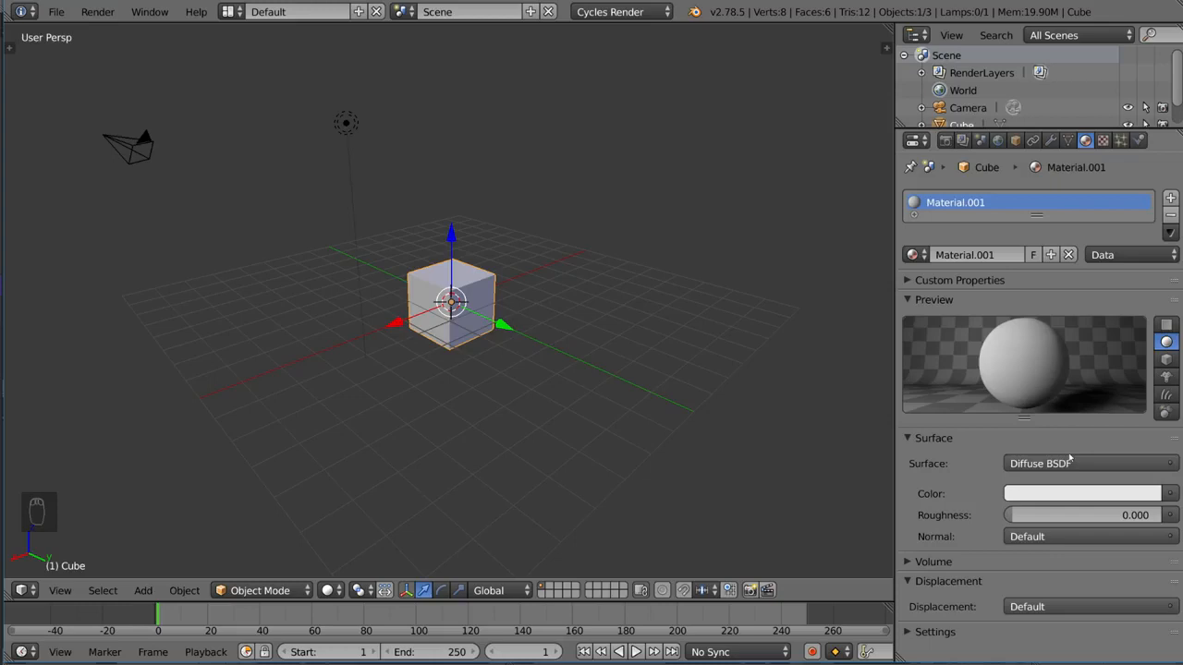
mouse_move(1117, 479)
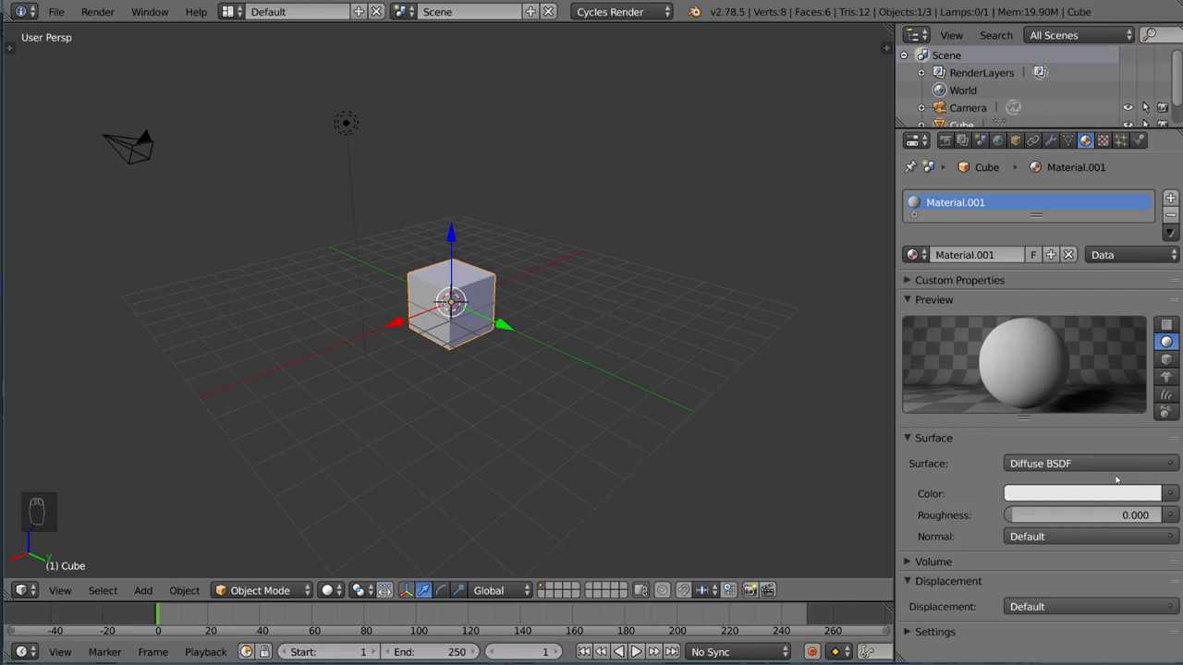
left_click(1090, 462)
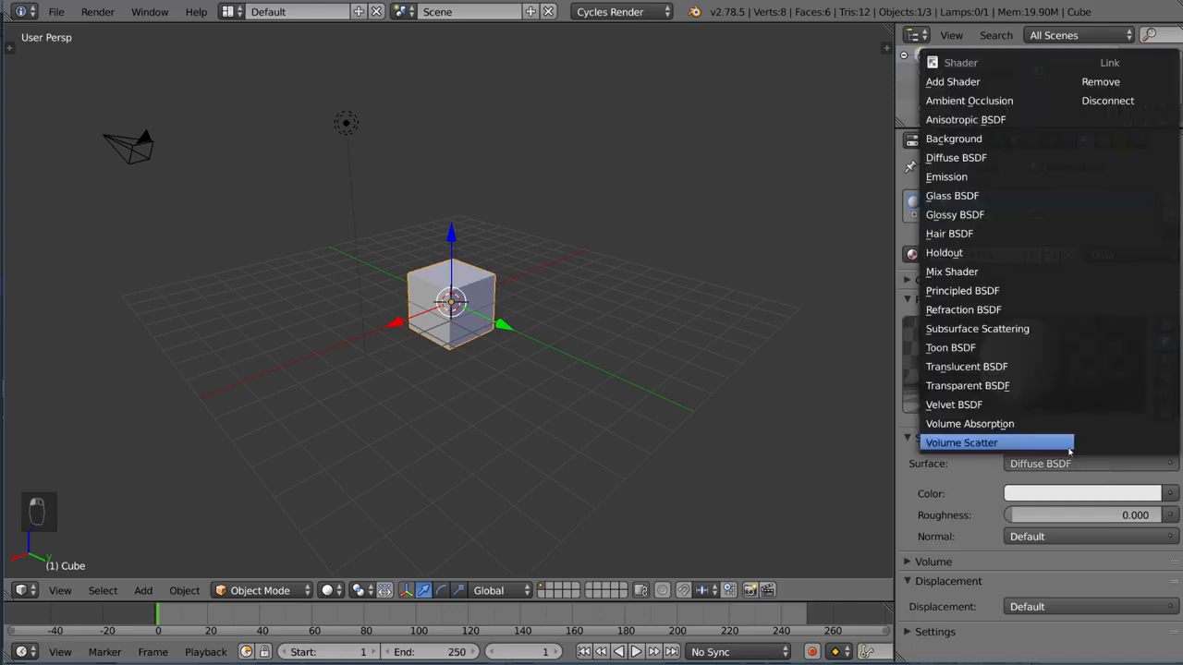
left_click(953, 214)
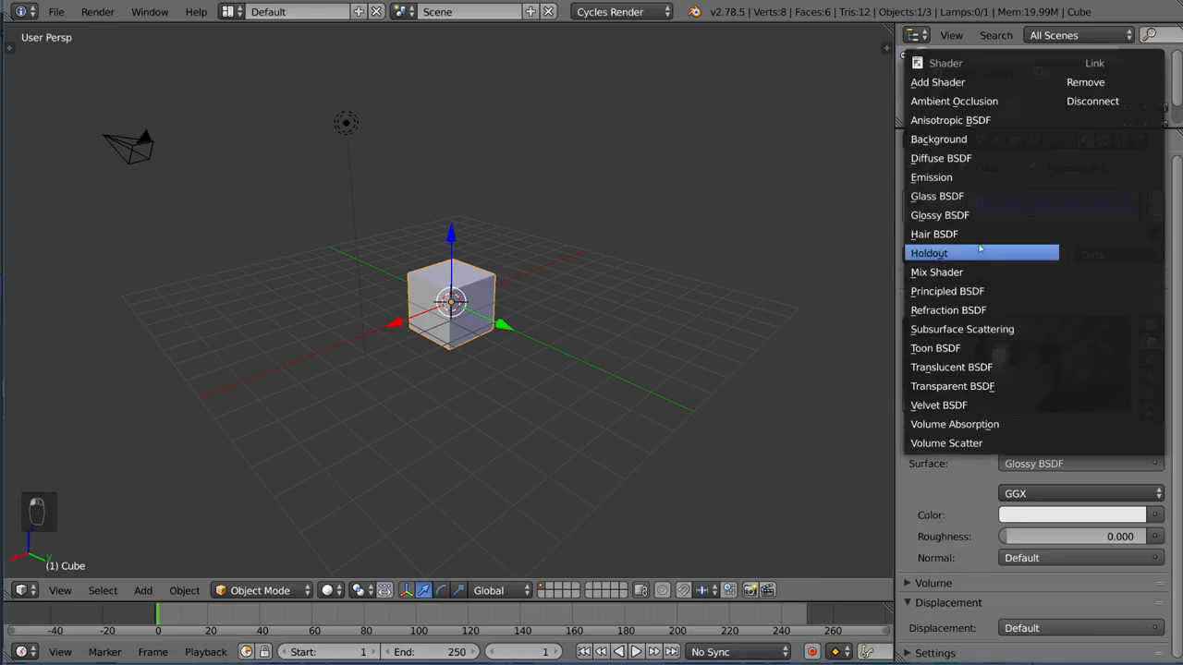
left_click(937, 196)
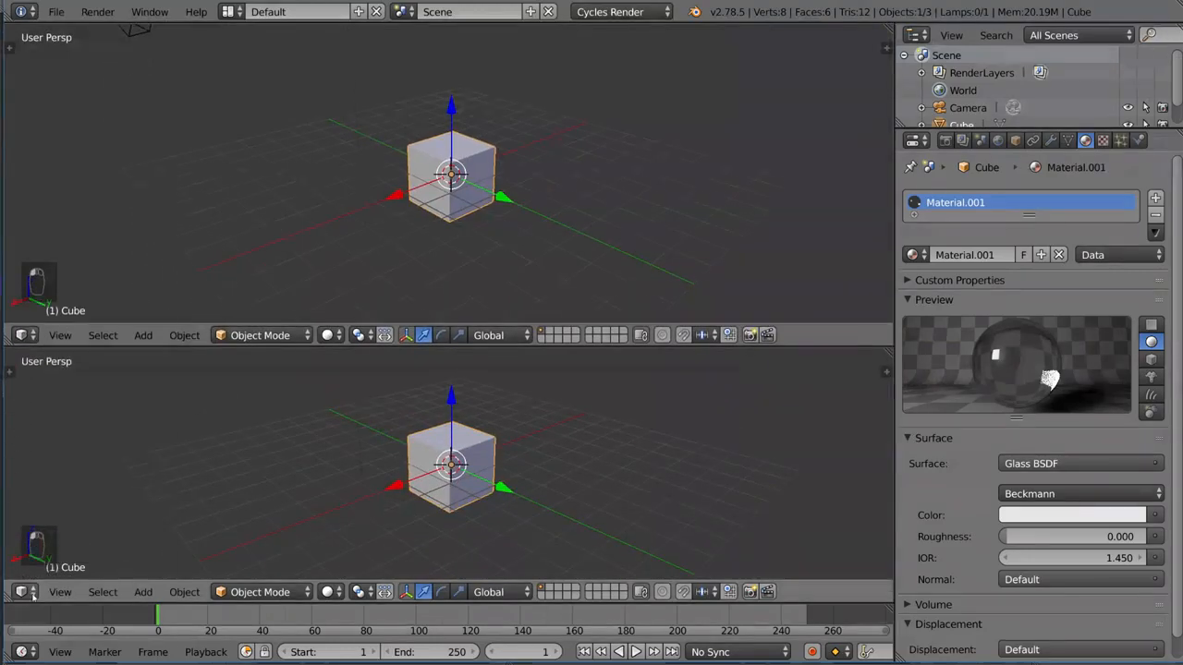
Turn the lower view into a Node Editor showing Glass BSDF wired to Material Output
left_click(22, 591)
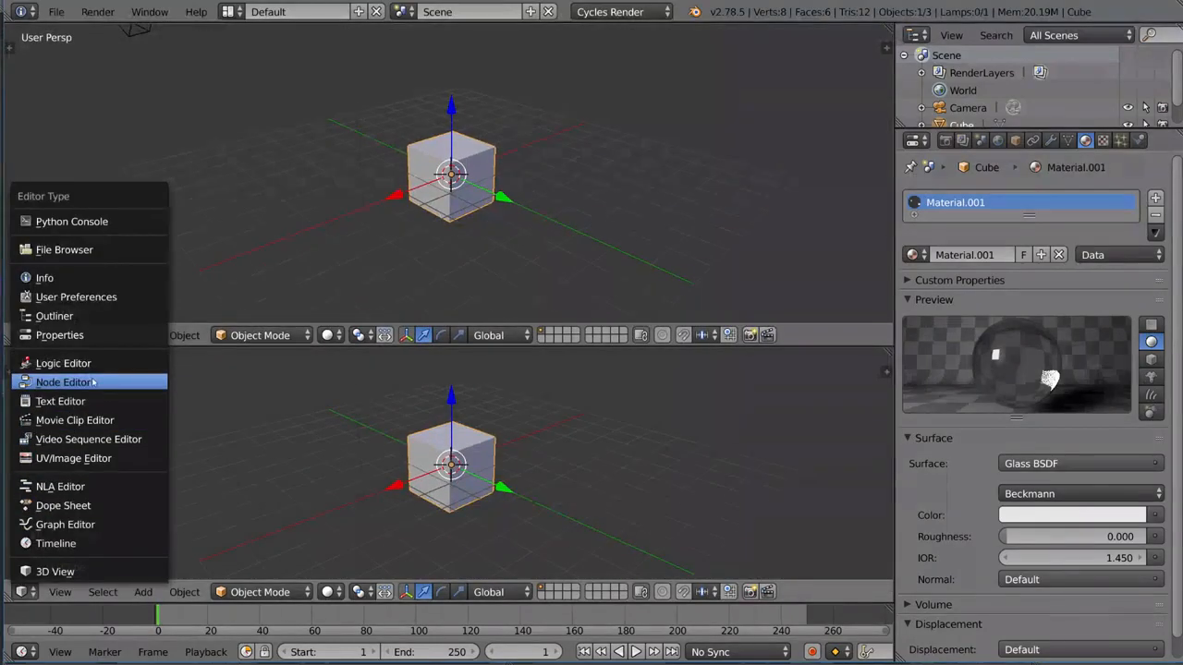
left_click(62, 380)
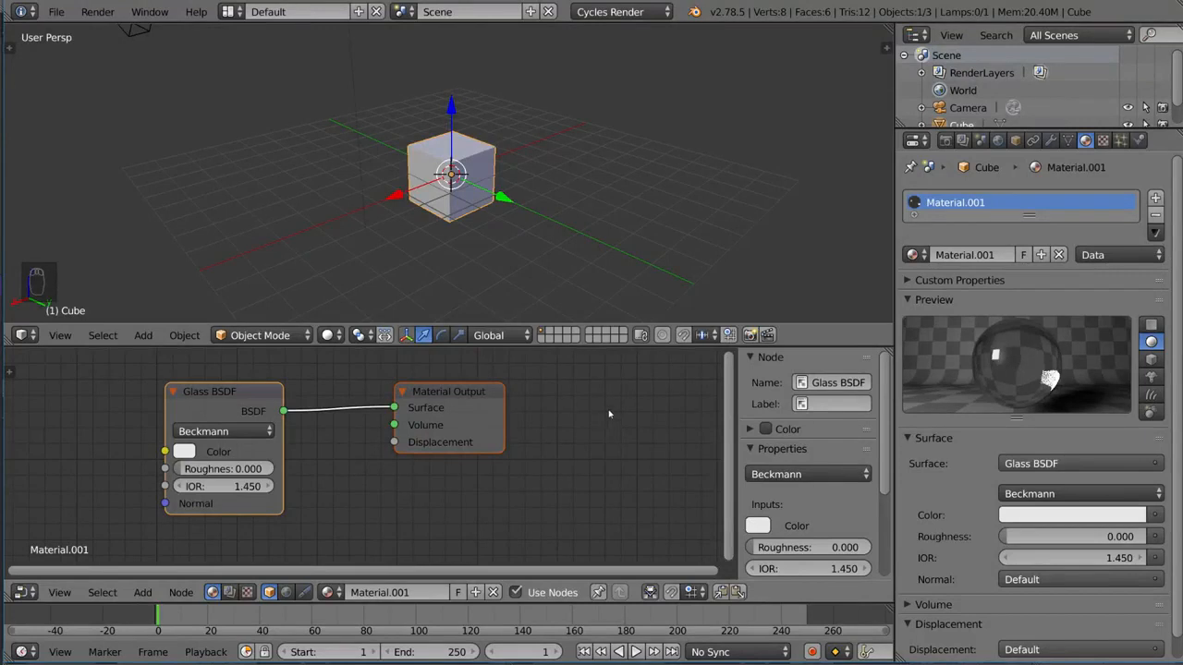
mouse_move(610, 414)
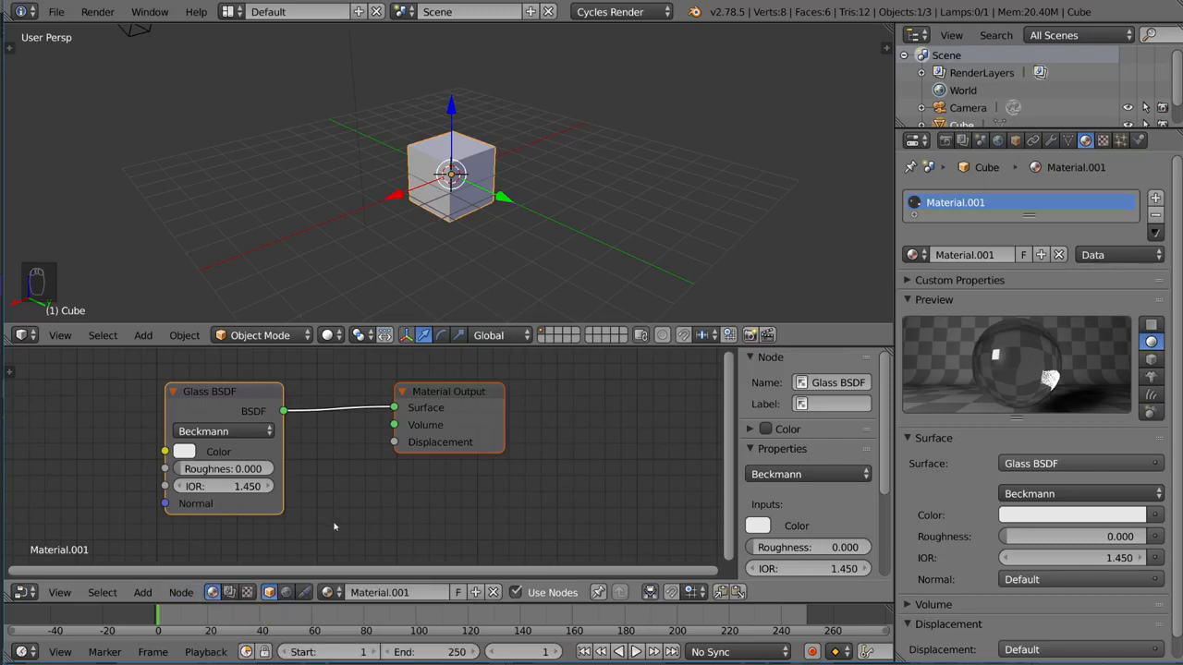
mouse_move(344, 530)
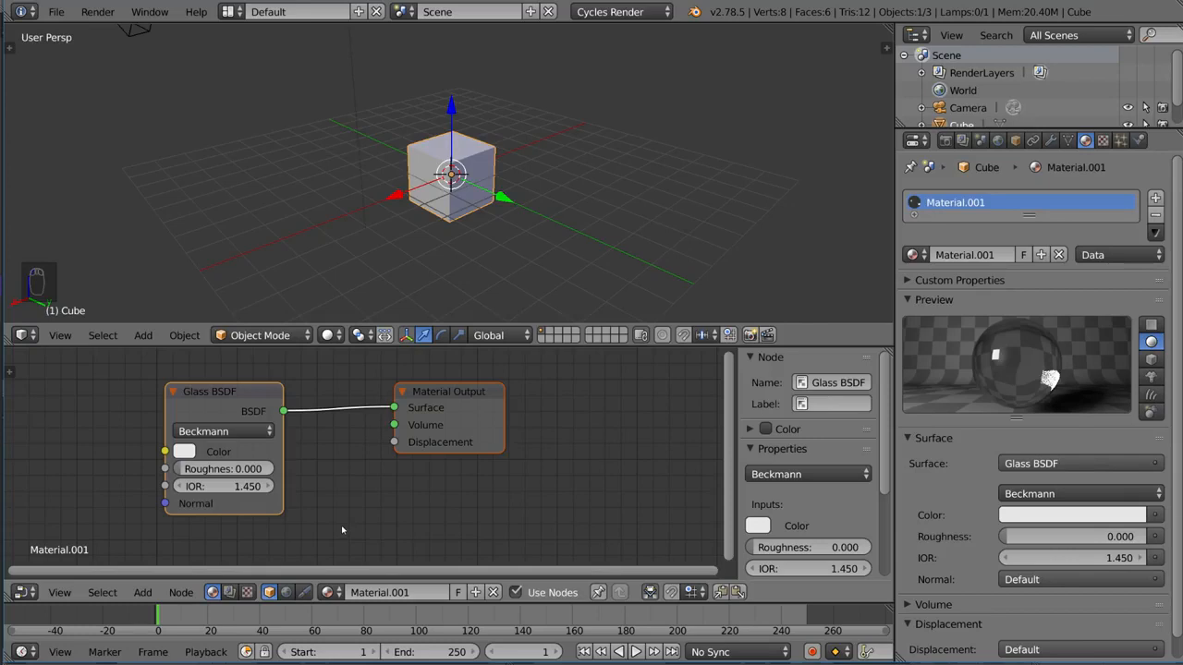
Remove the Glass BSDF node and make a Glossy BSDF (GGX, roughness 0.000) the surface shader
left_click_drag(211, 392, 192, 373)
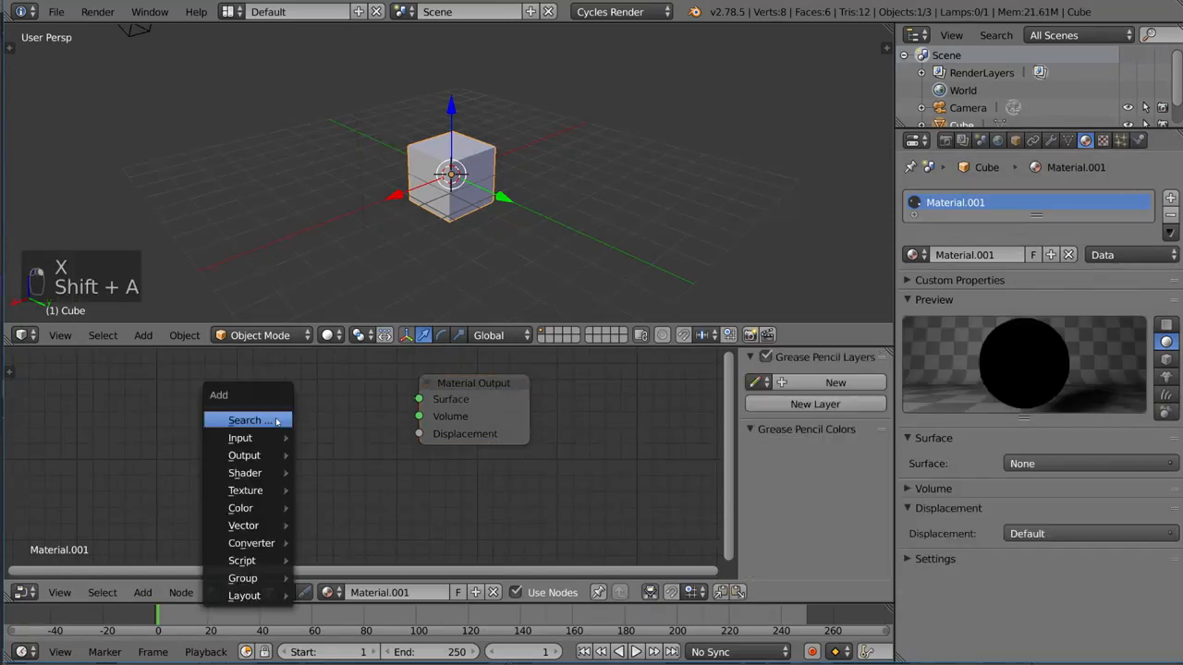
mouse_move(244, 490)
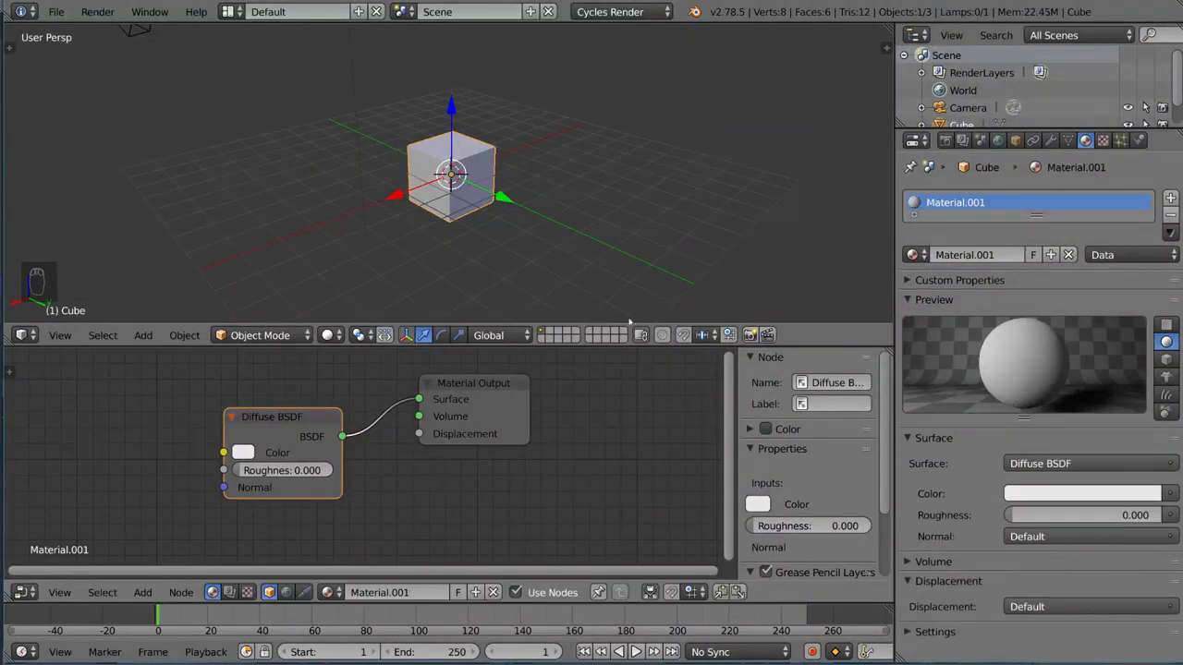
left_click(1090, 462)
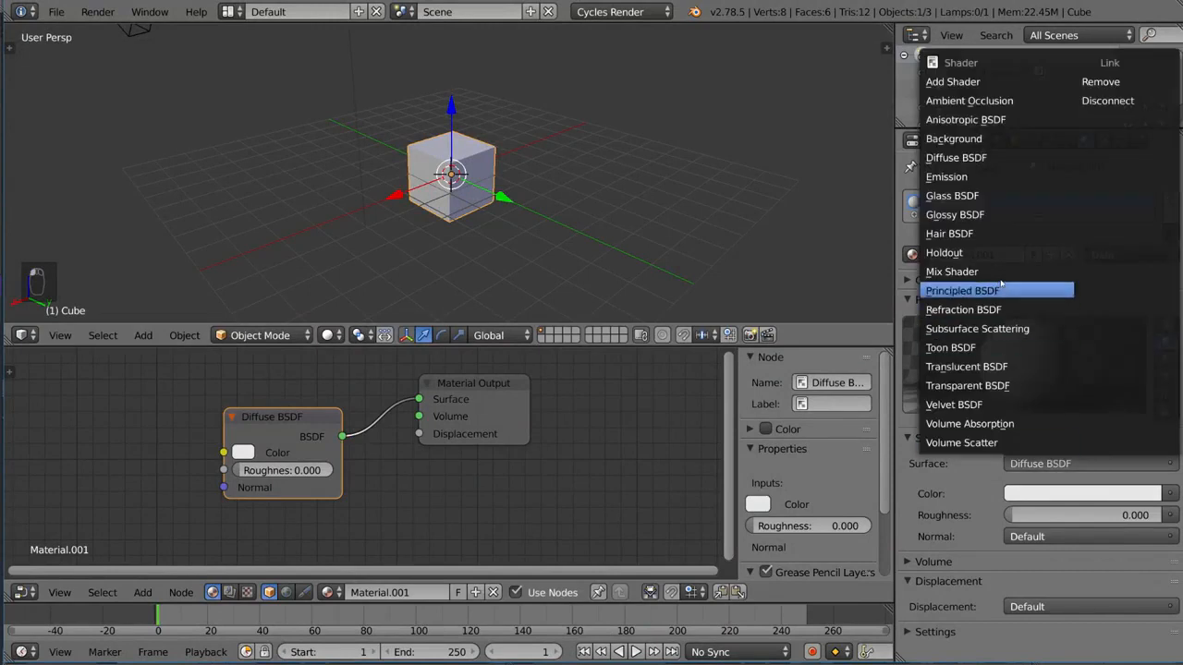
left_click(953, 214)
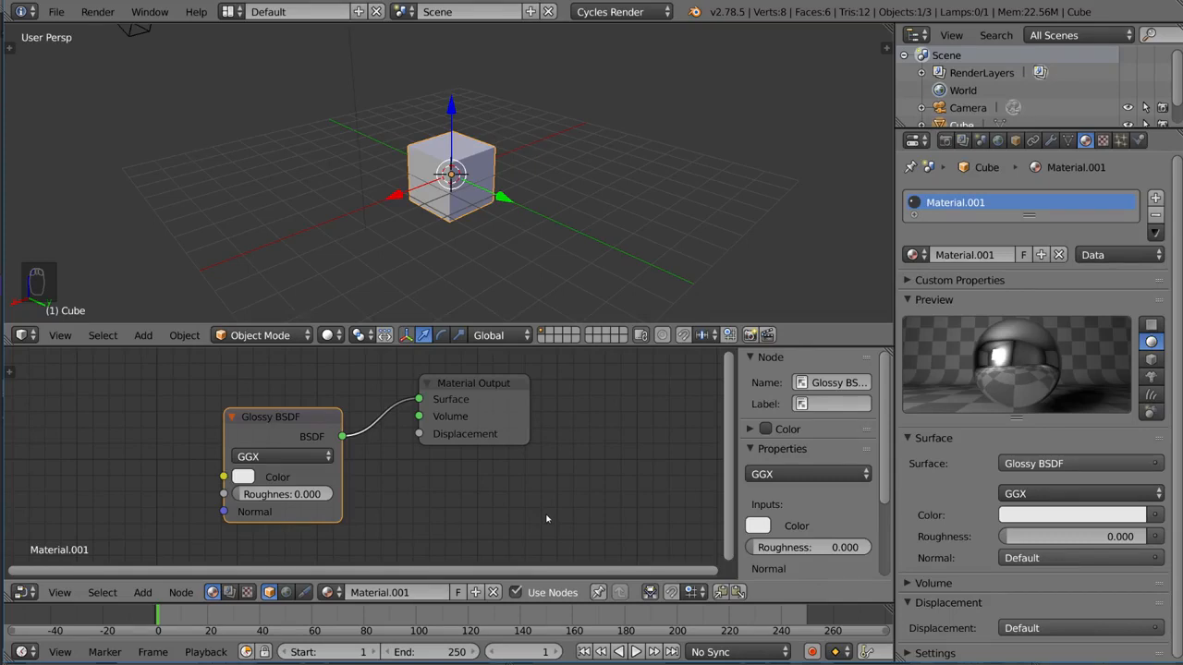
mouse_move(629, 488)
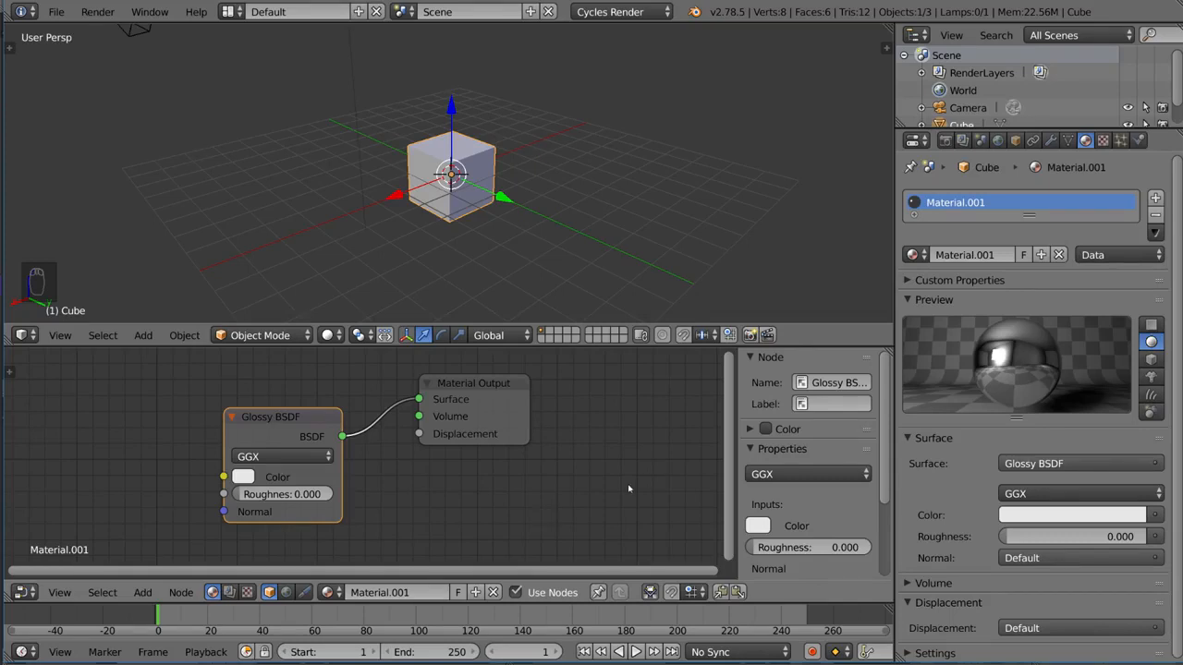